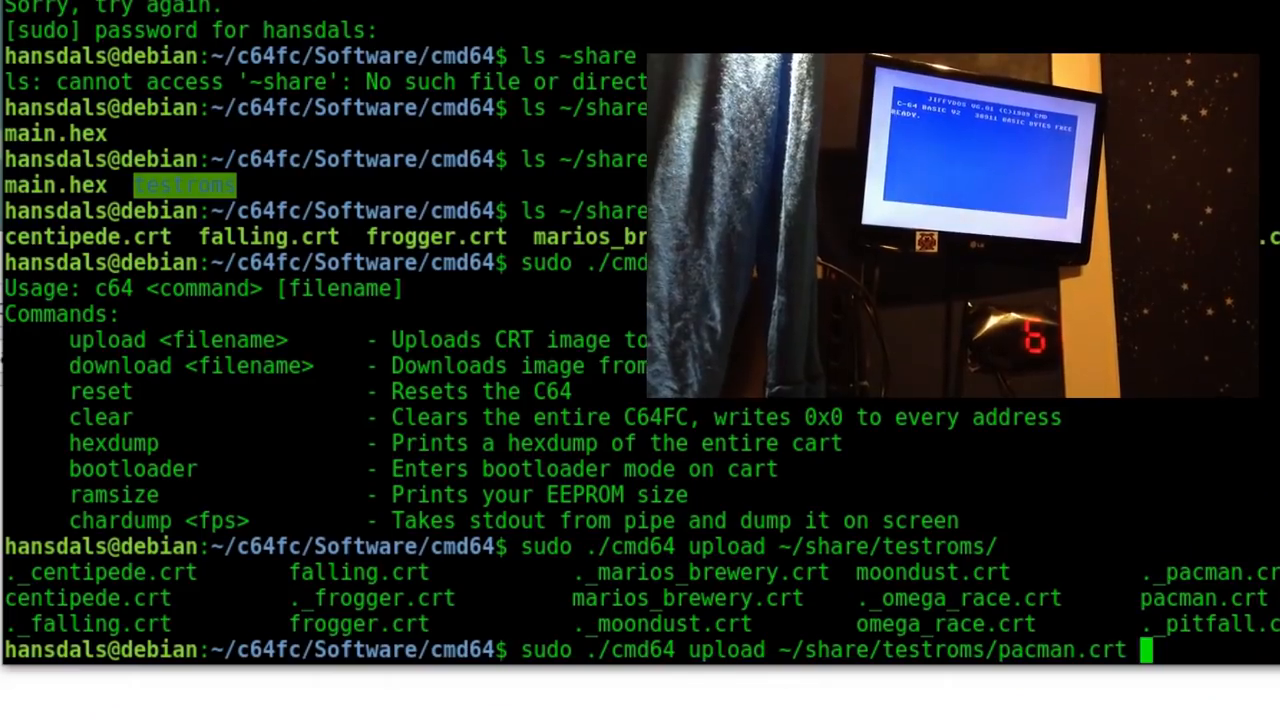
- Run 'sudo ./cmd64 upload ~/share/testroms/pacman.crt' to stream the ROM chunks to the cartridge
key("Return")
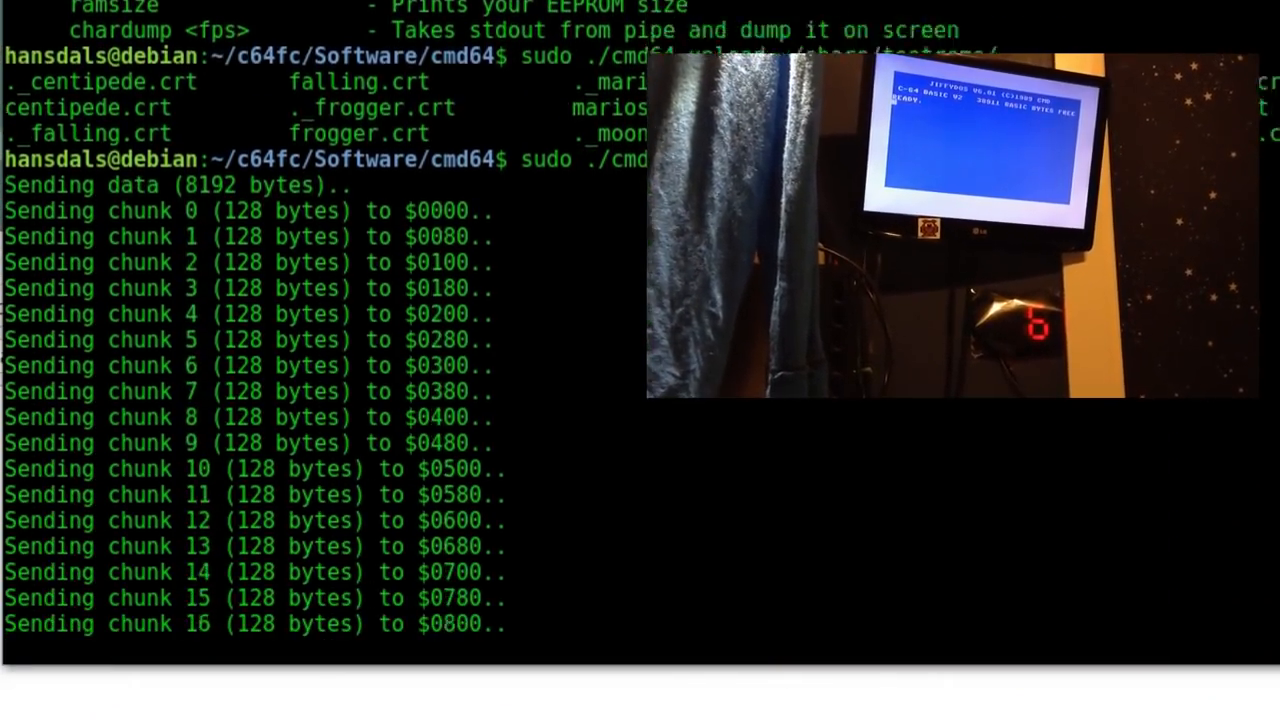